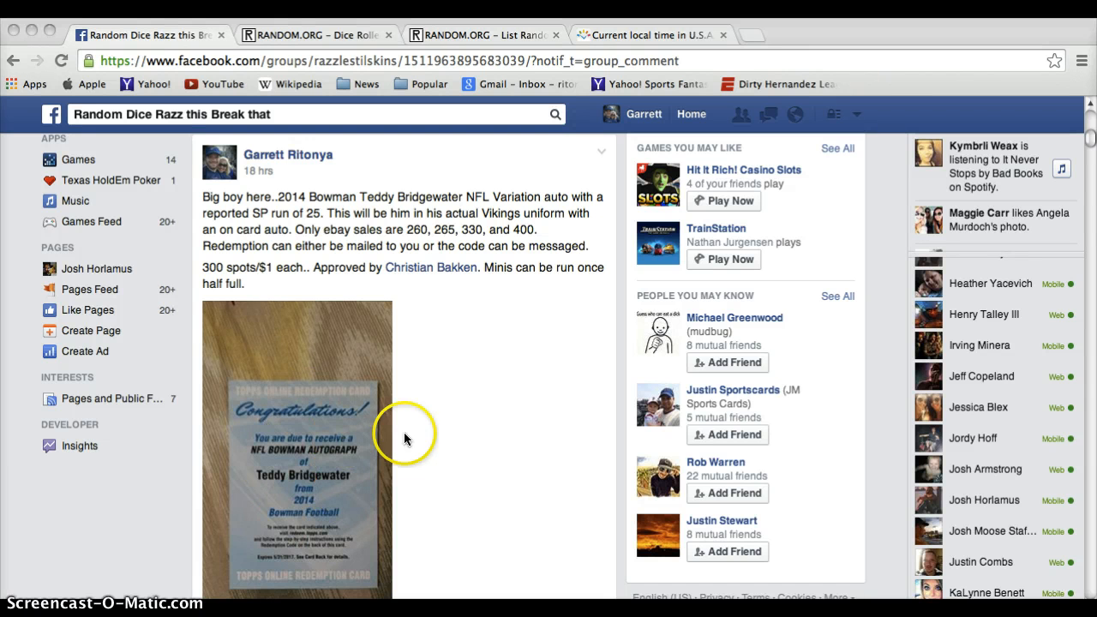
mouse_move(632, 97)
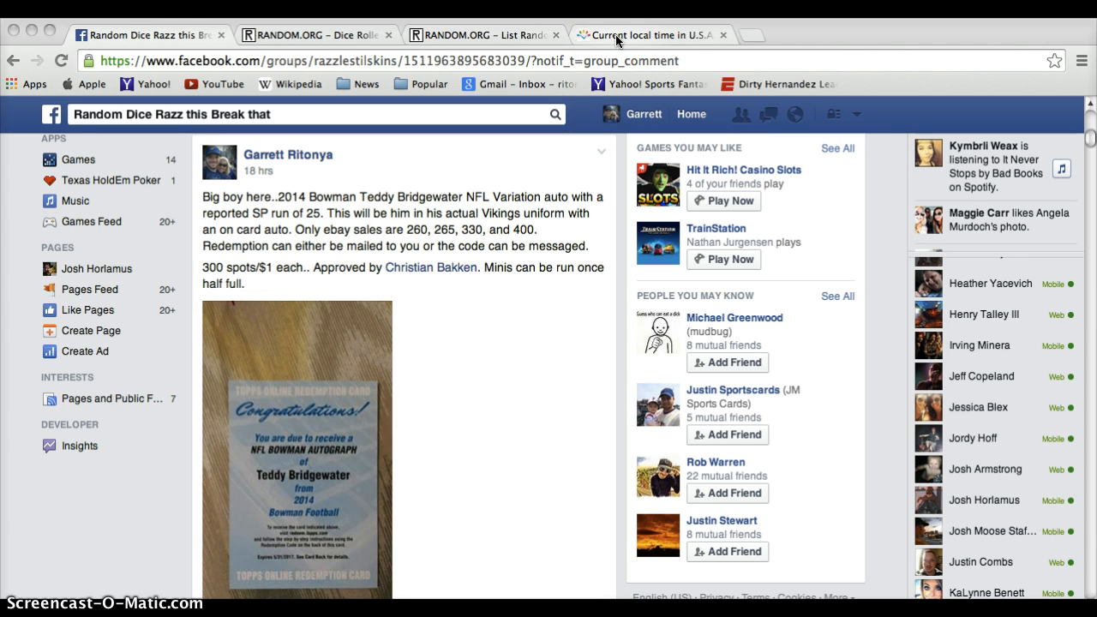
Check the current Omaha time and return to the Facebook group thread.
left_click(651, 34)
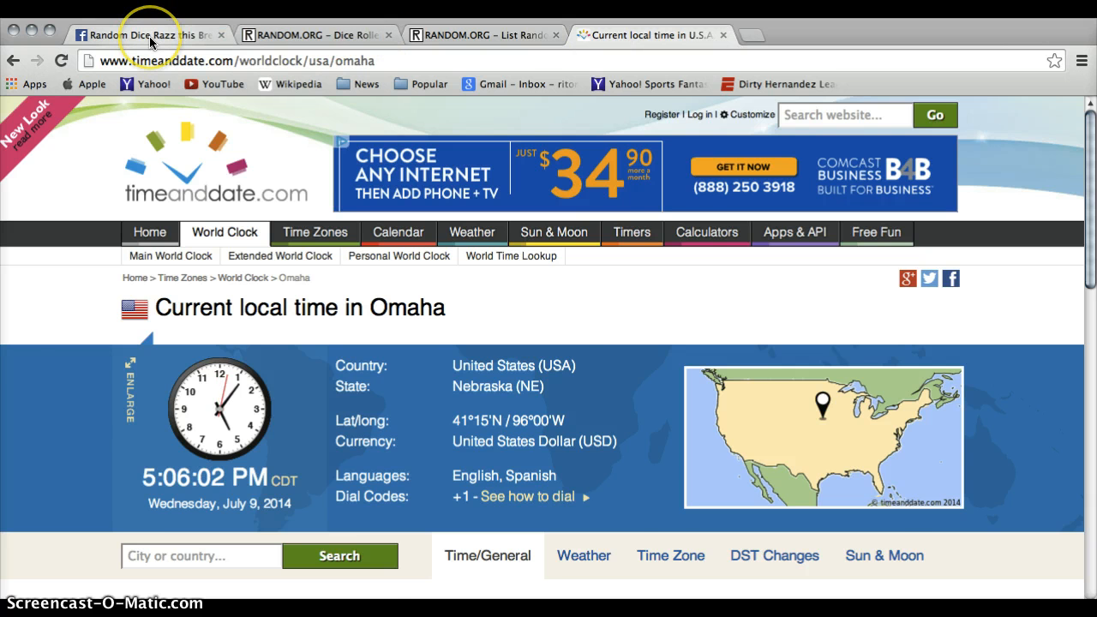
left_click(146, 35)
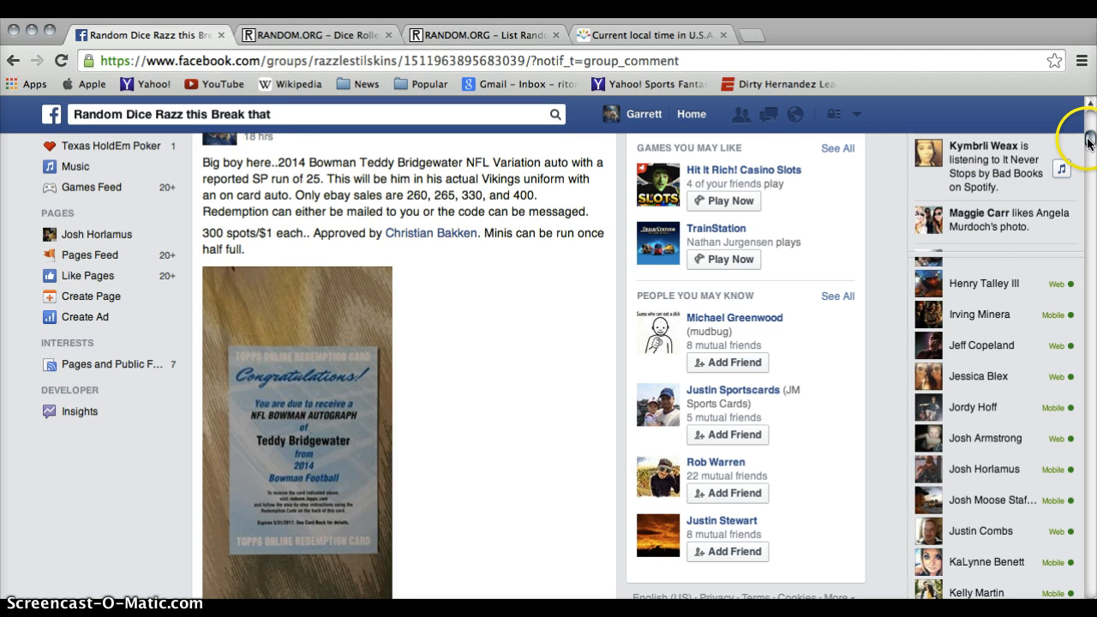
Post a comment reading LIVE at the bottom of the break thread.
scroll("down", 3)
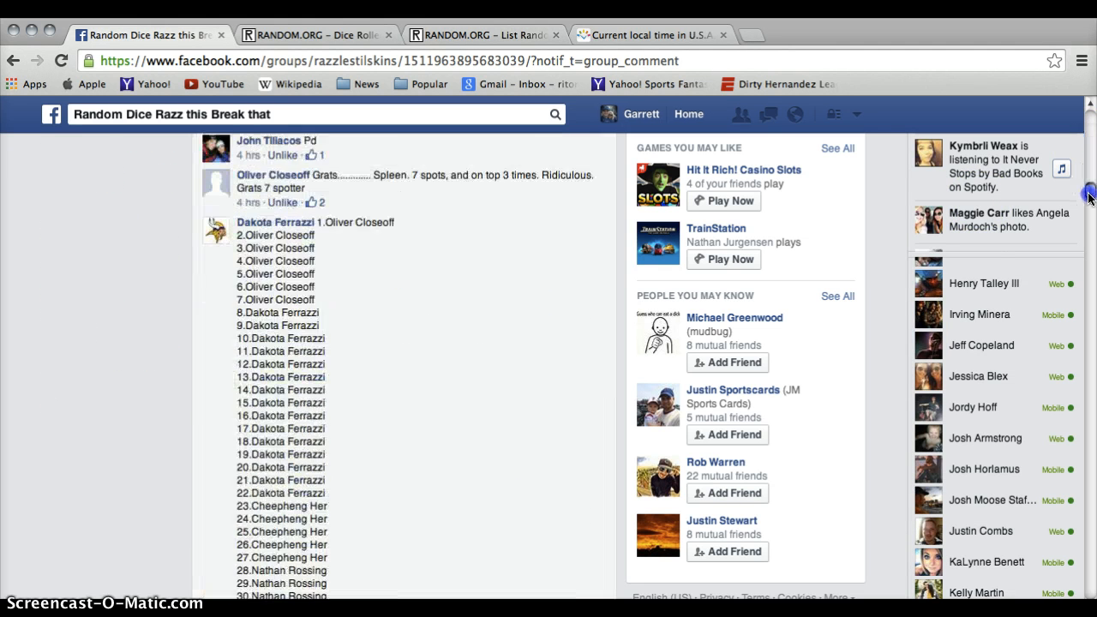
scroll("down", 3)
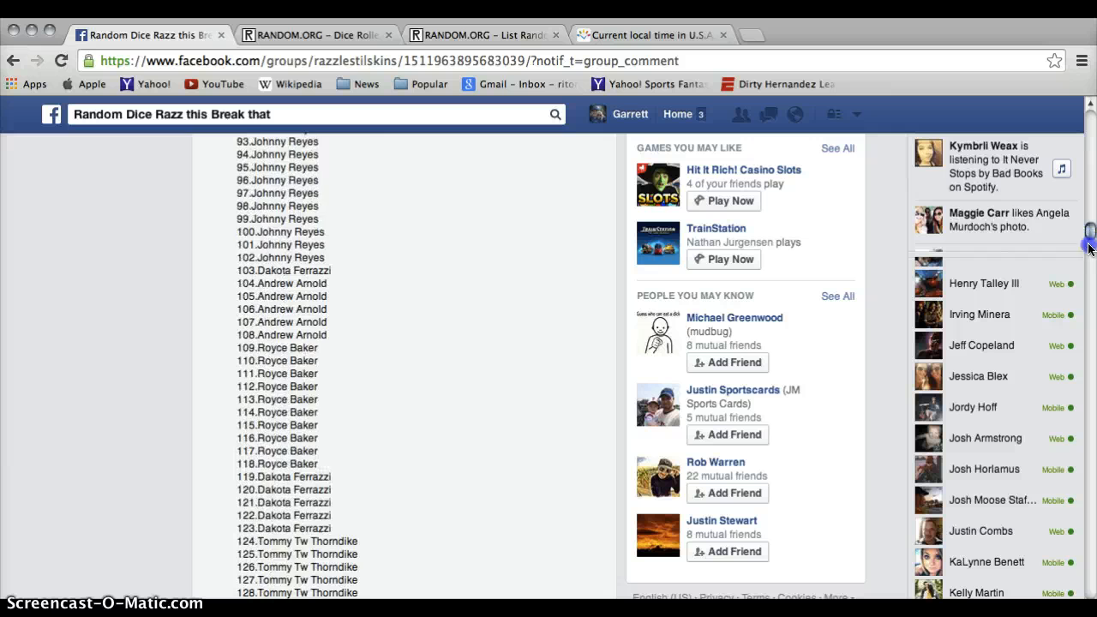
scroll("down", 3)
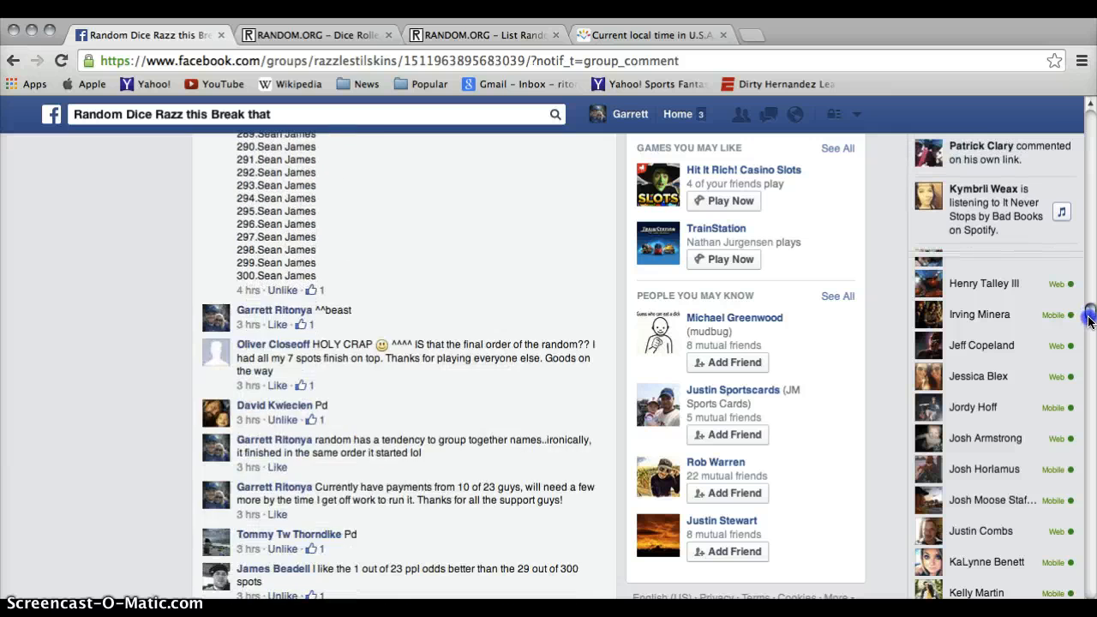
scroll("down", 3)
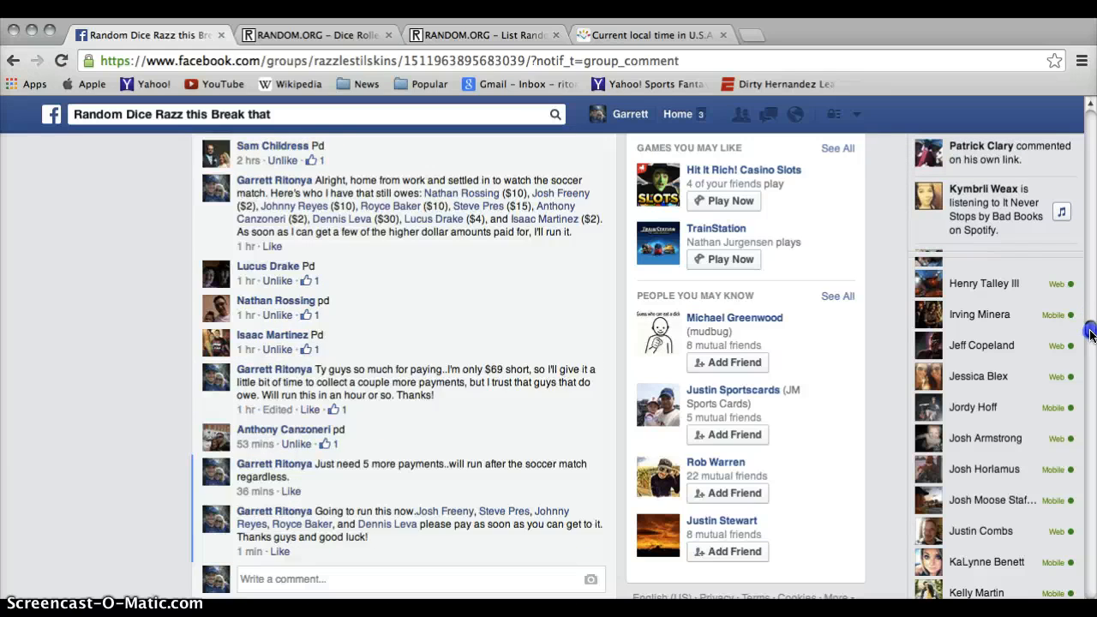
scroll("down", 3)
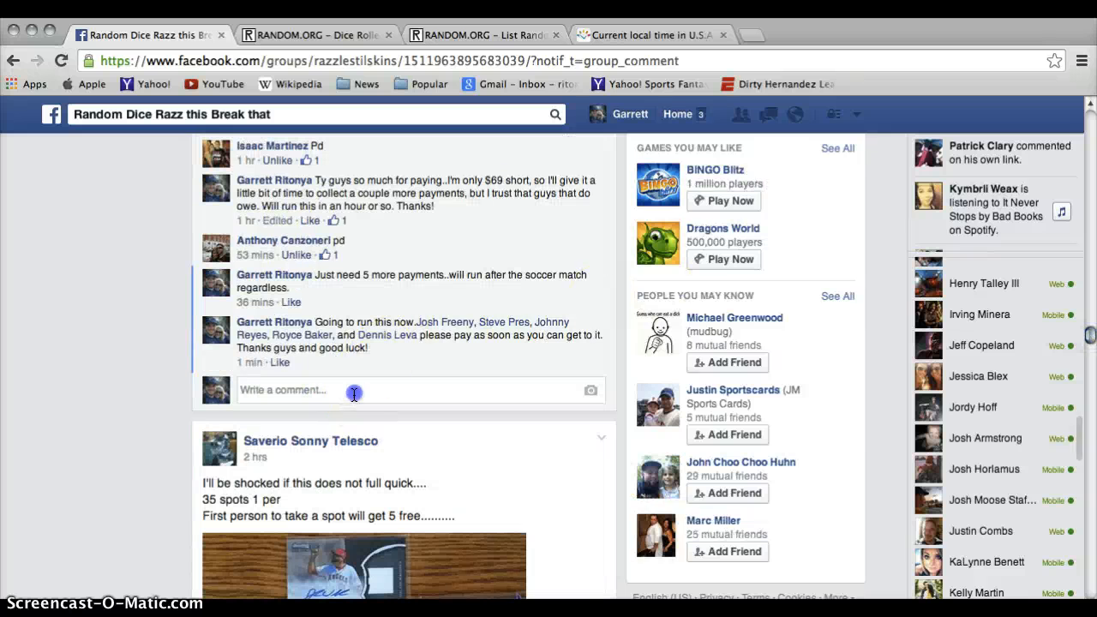
type("LIVE")
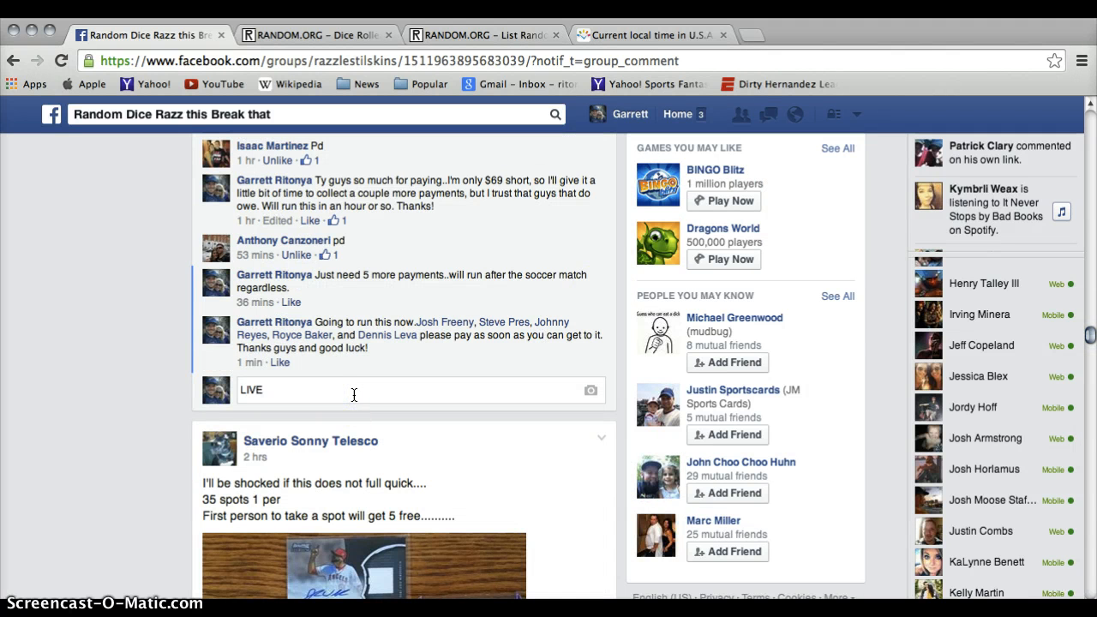
left_click(652, 34)
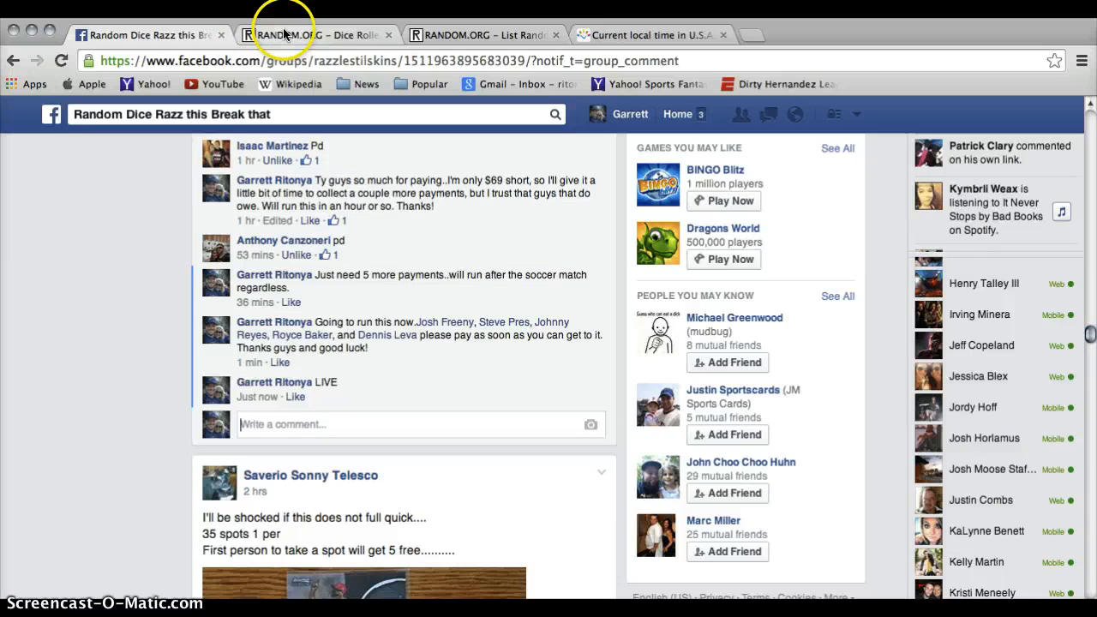
Roll two dice on the RANDOM.ORG Dice Roller, landing four and two for a total of six.
left_click(315, 34)
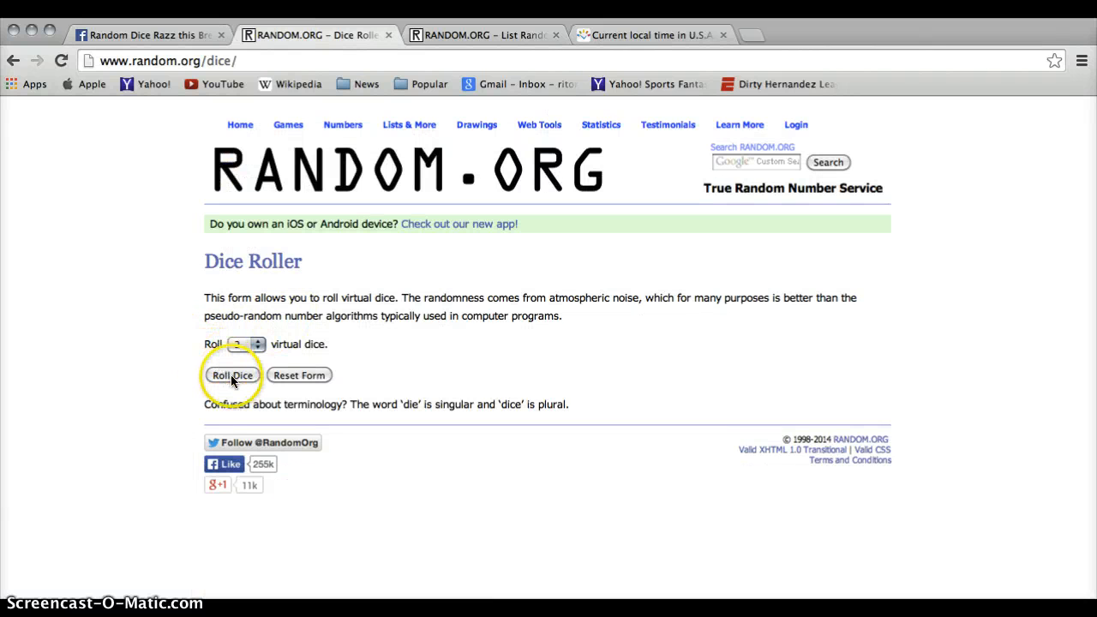
left_click(232, 374)
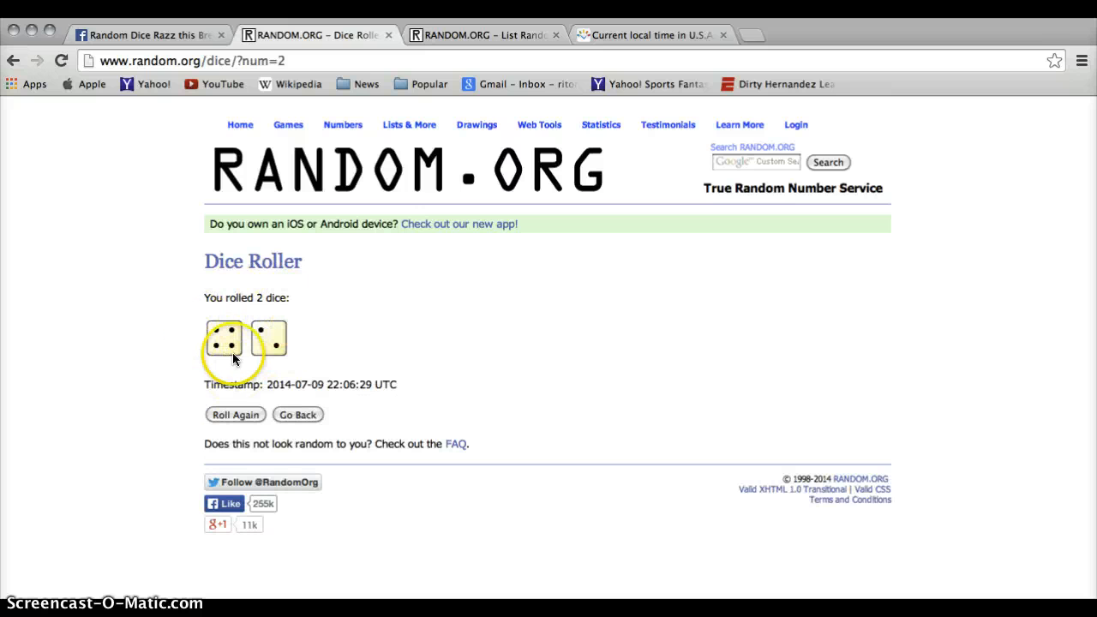
mouse_move(624, 48)
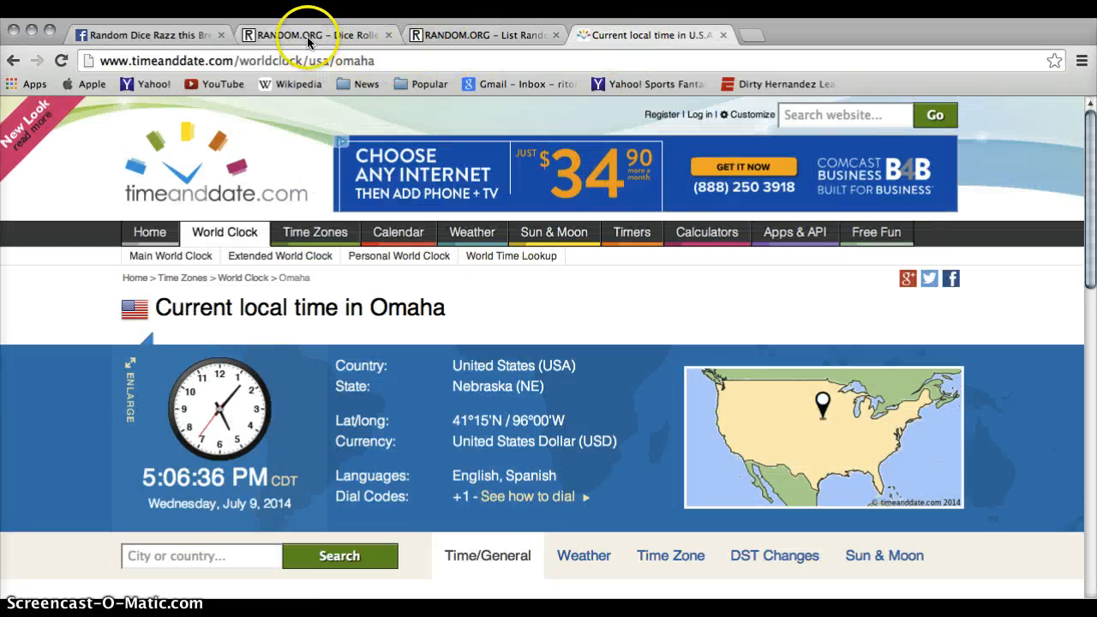
left_click(483, 34)
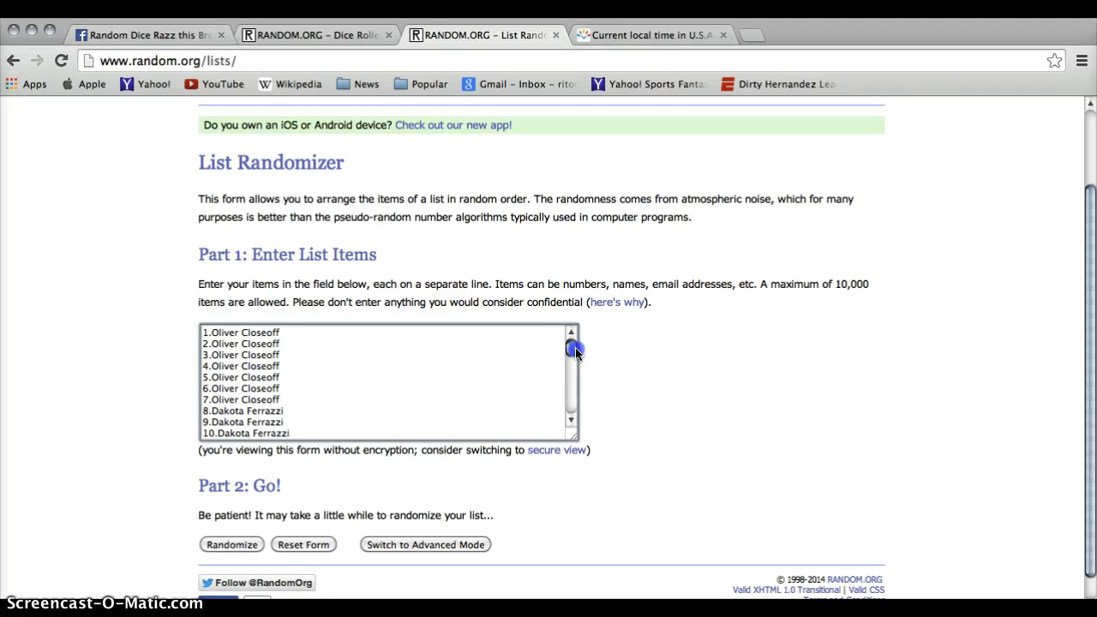
Check the 300-spot numbered list in the List Randomizer and randomize it once.
left_click_drag(572, 351, 569, 425)
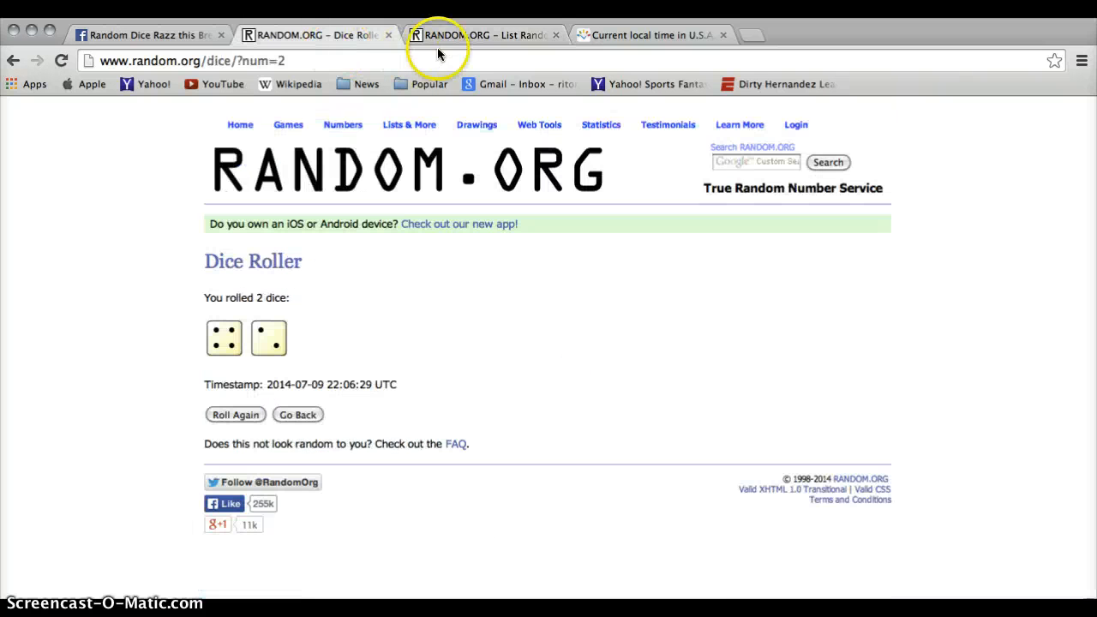
left_click(483, 34)
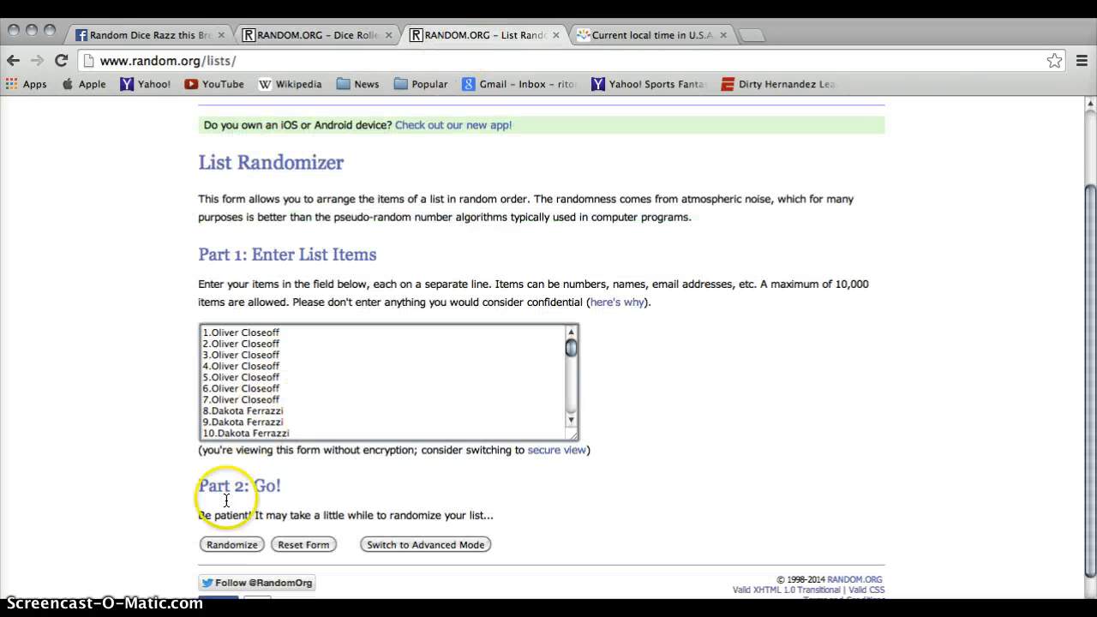
left_click(231, 545)
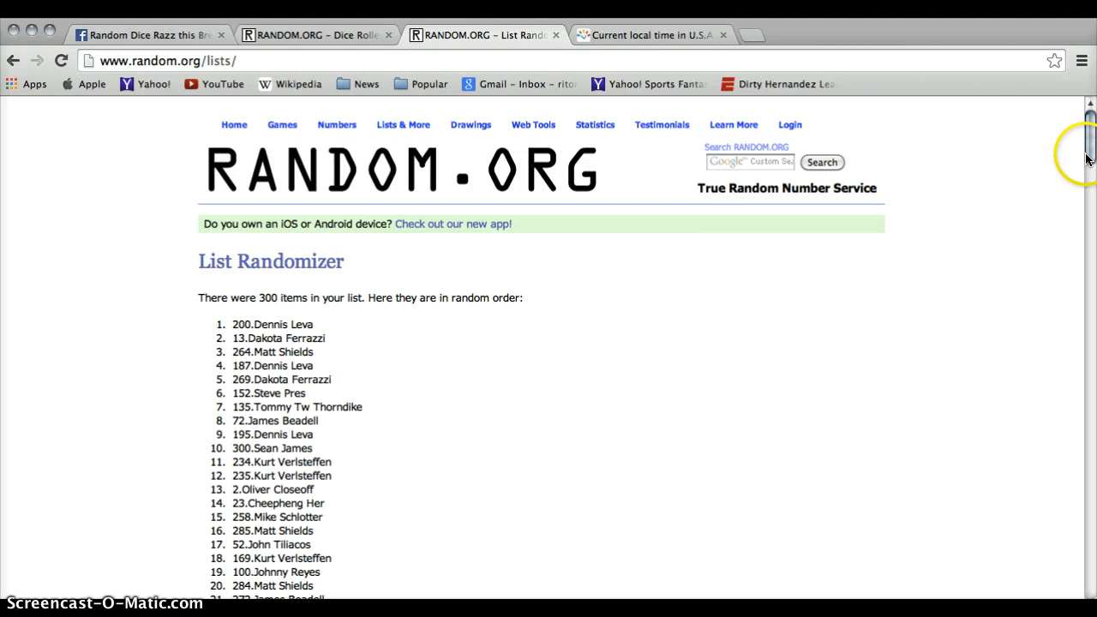
Review the shuffled results and re-randomize the 300-spot list with Again! up to three times.
scroll("down", 3)
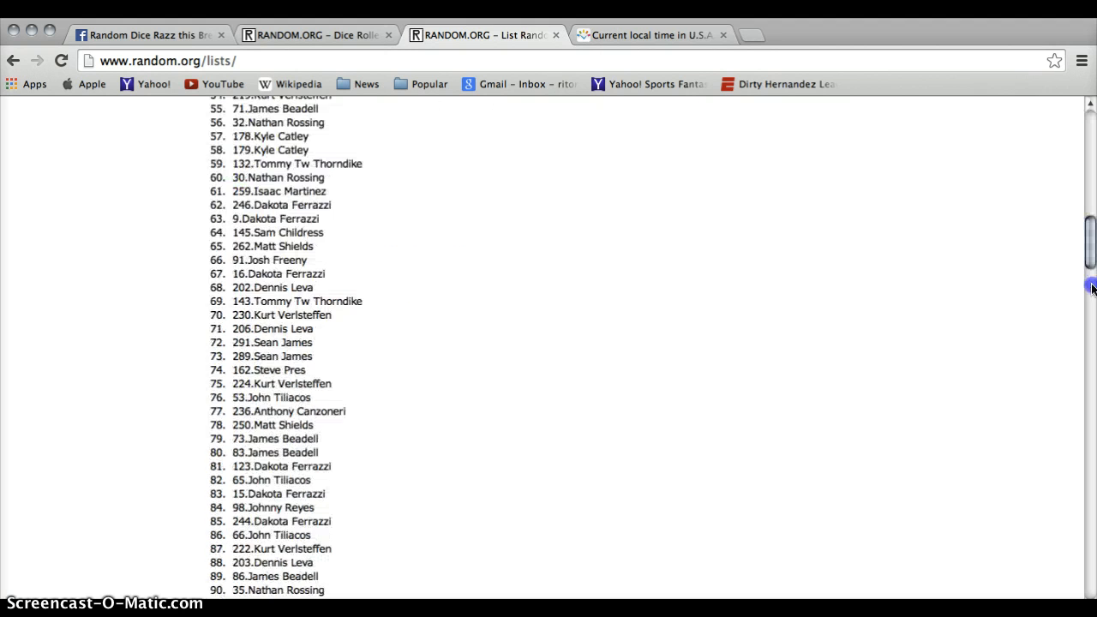
scroll("down", 3)
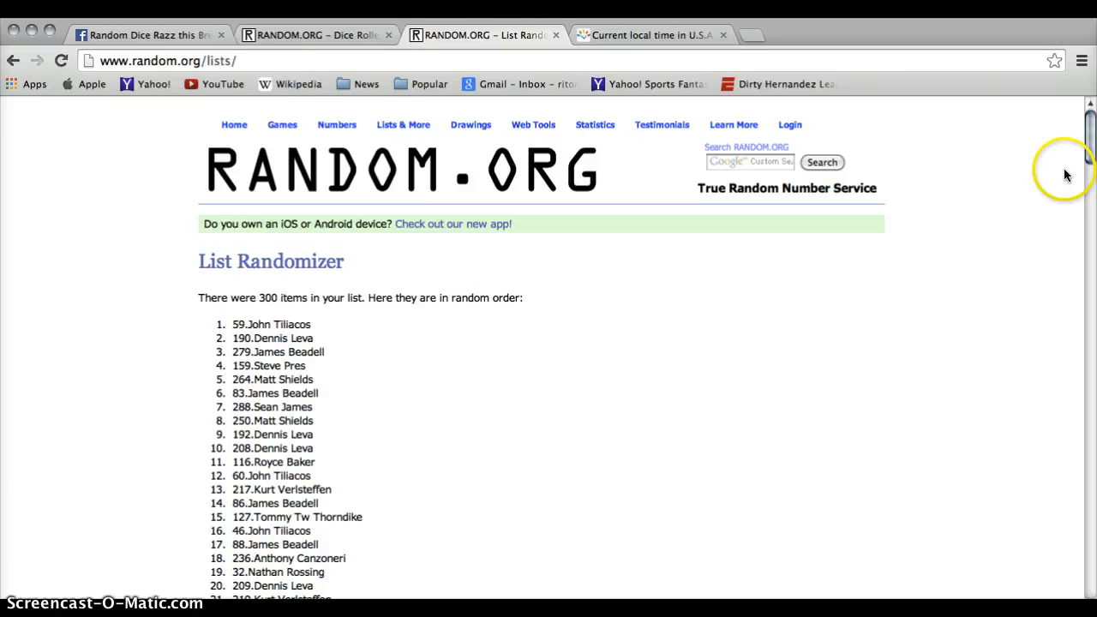
scroll("down", 3)
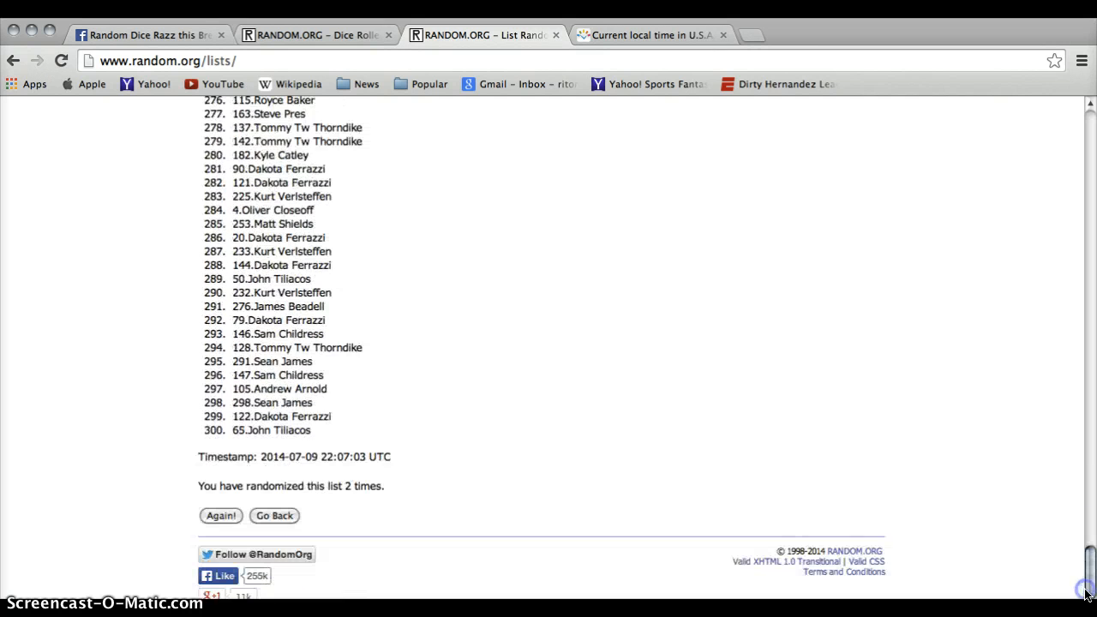
left_click(221, 514)
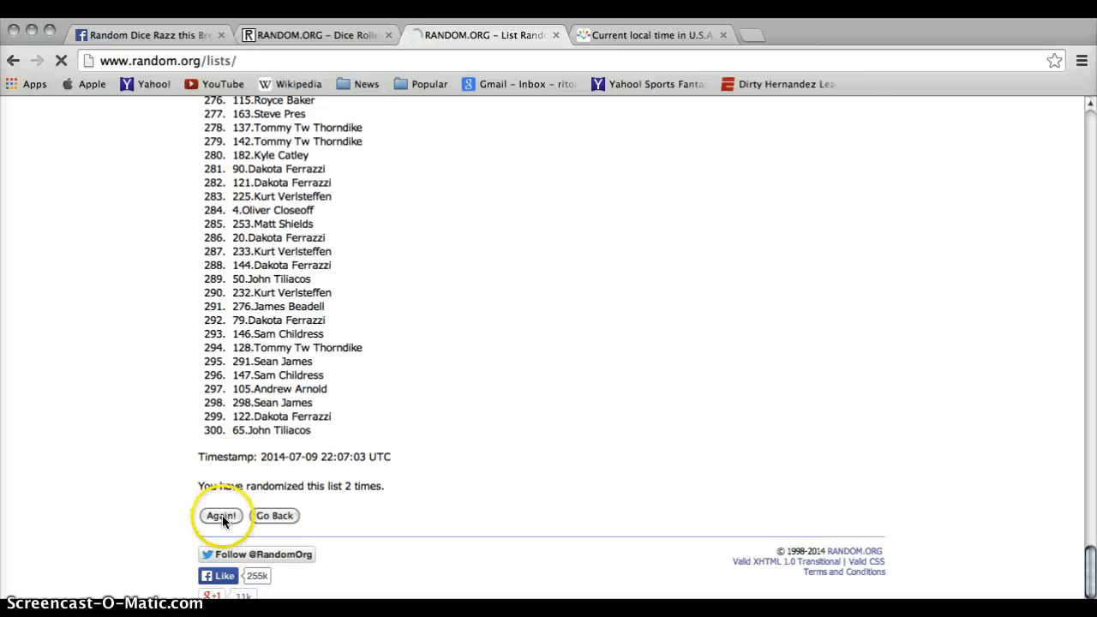
left_click(219, 515)
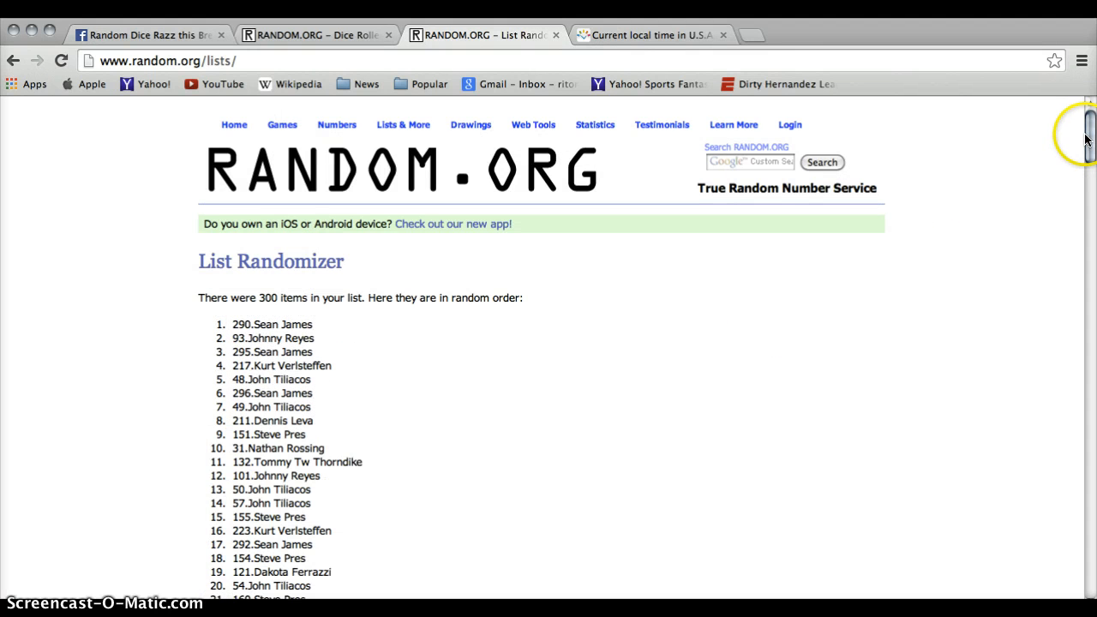
scroll("down", 3)
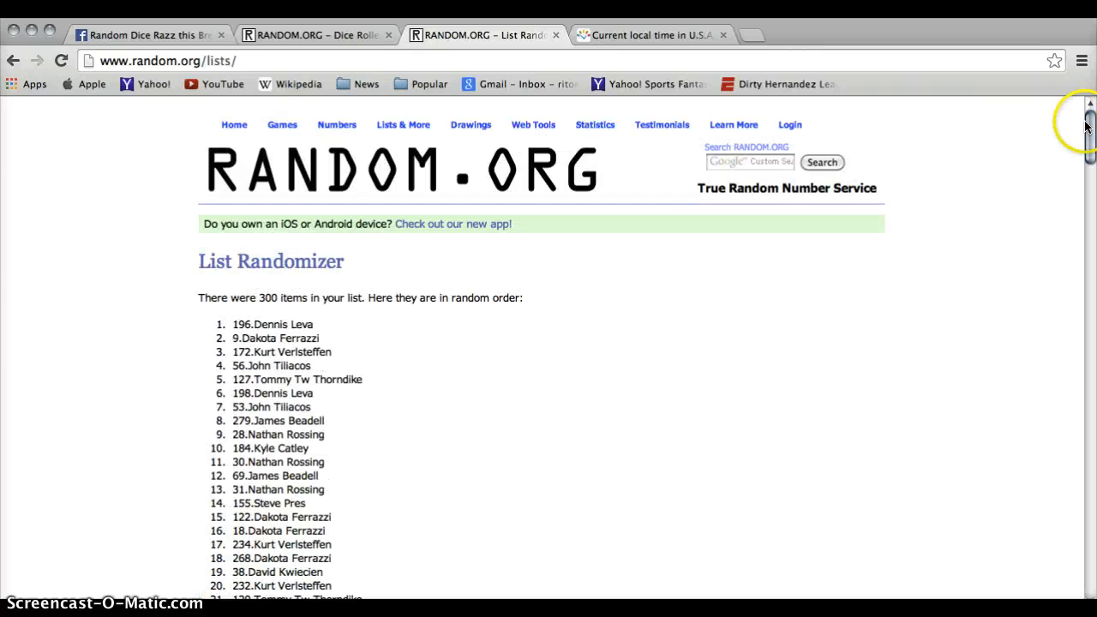
scroll("down", 3)
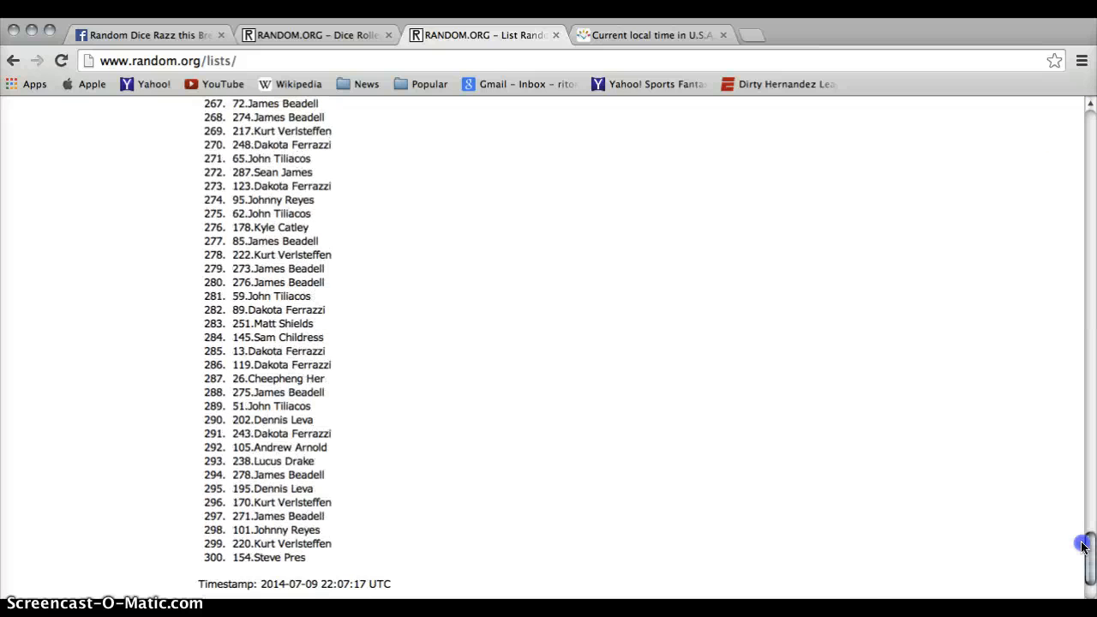
Re-randomize the list to five times total, then recheck the dice roll result.
left_click(221, 514)
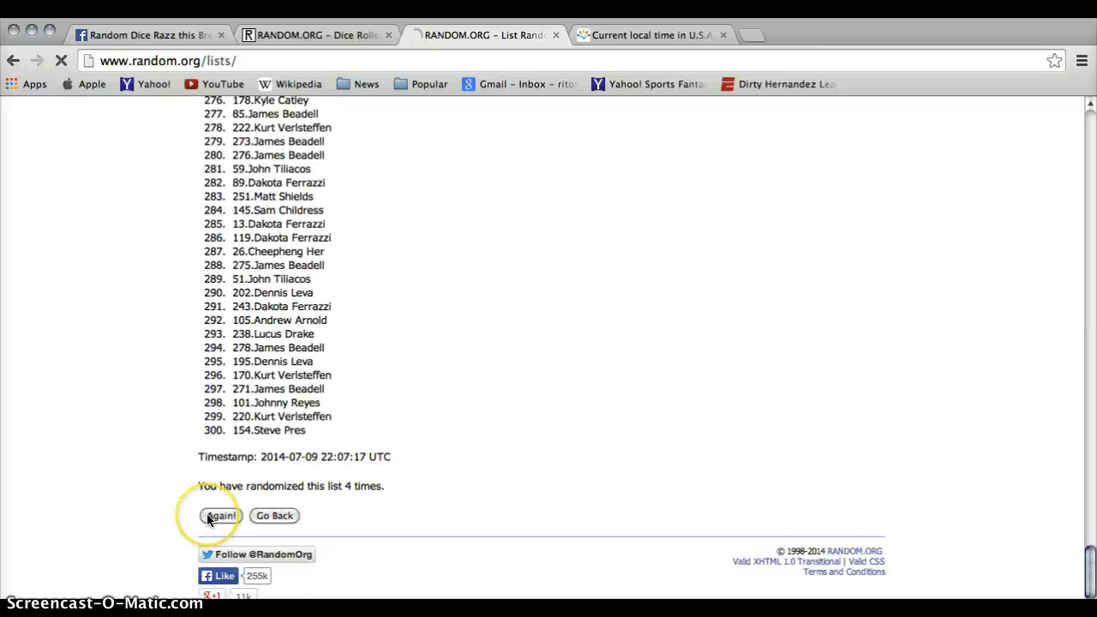
left_click(221, 515)
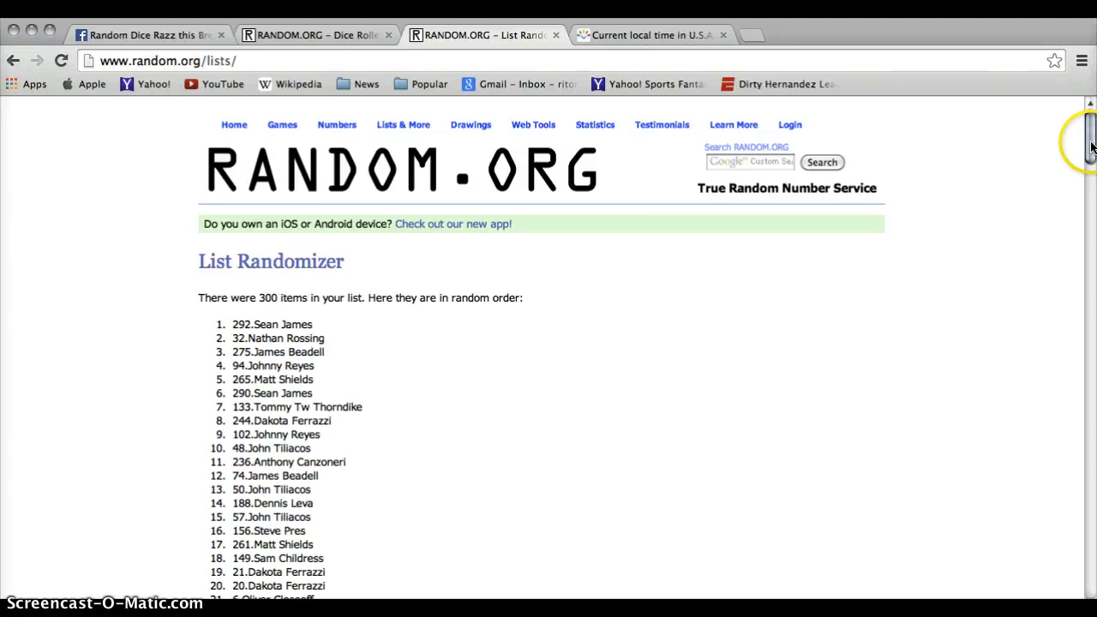
scroll("down", 3)
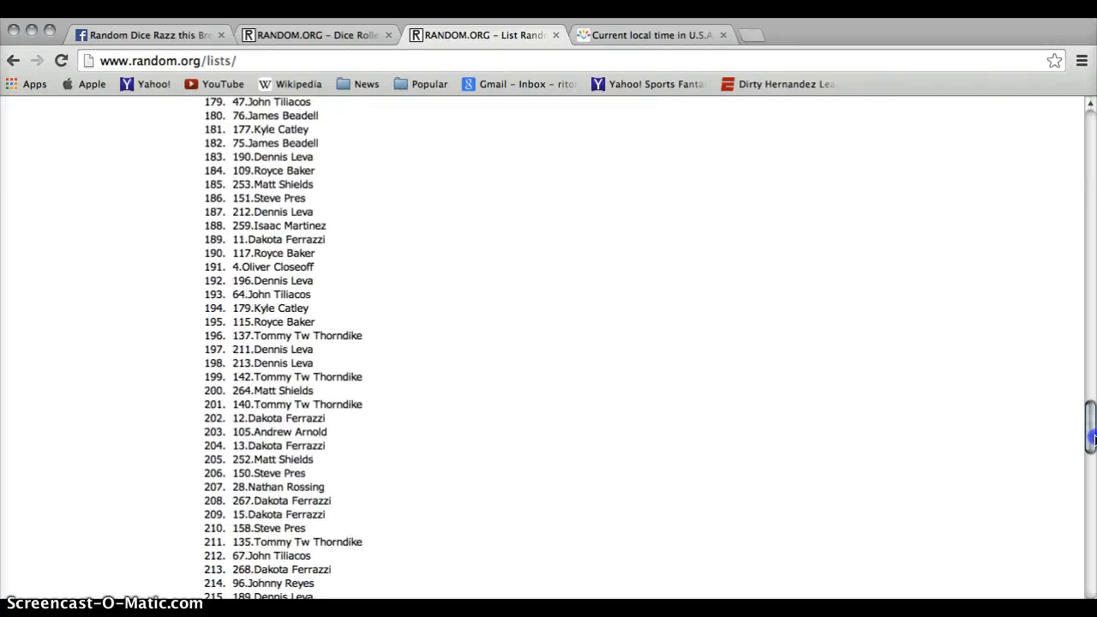
scroll("down", 3)
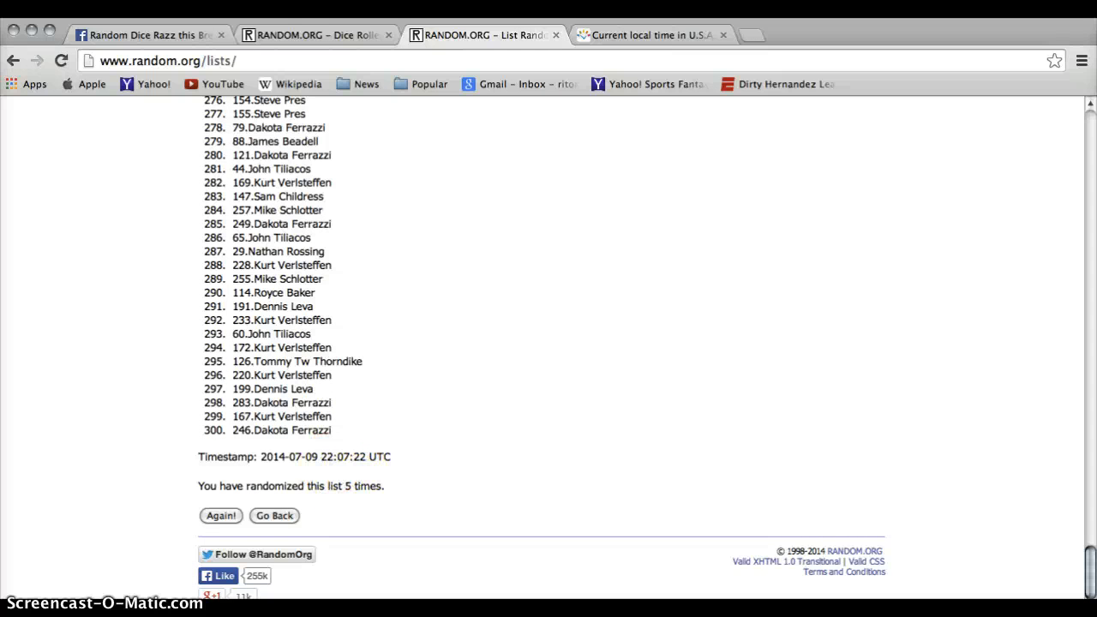
left_click(317, 34)
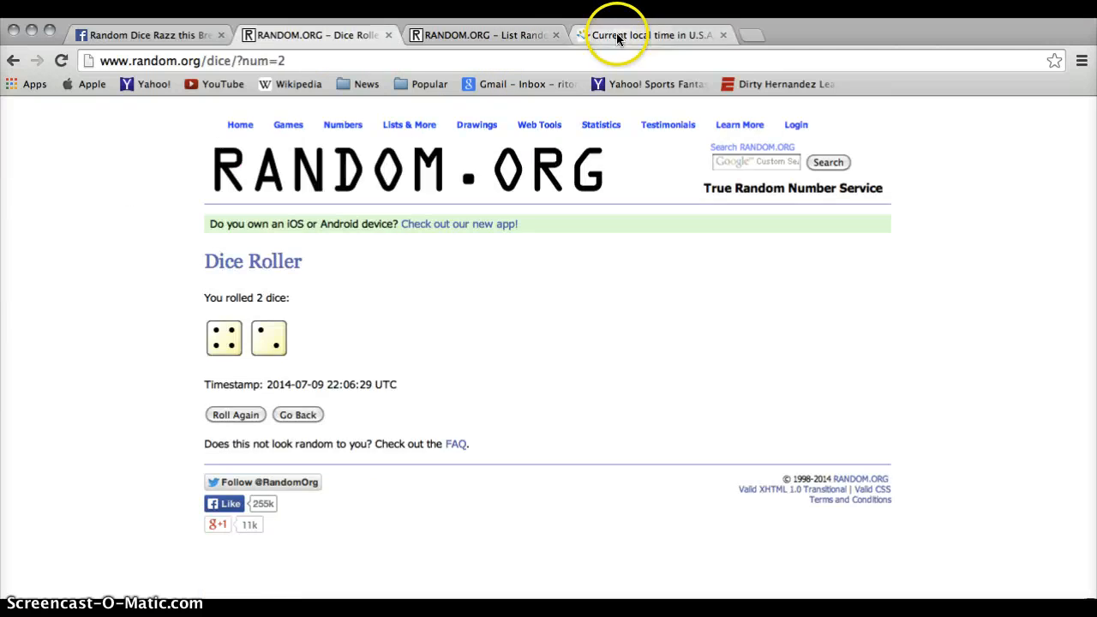
left_click(652, 34)
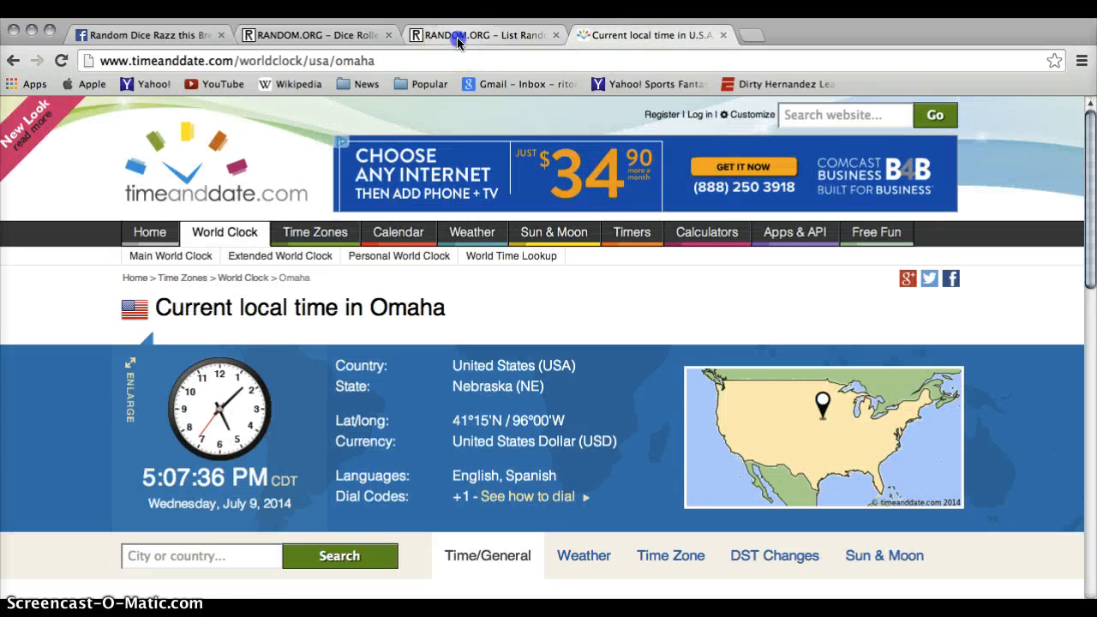
left_click(483, 35)
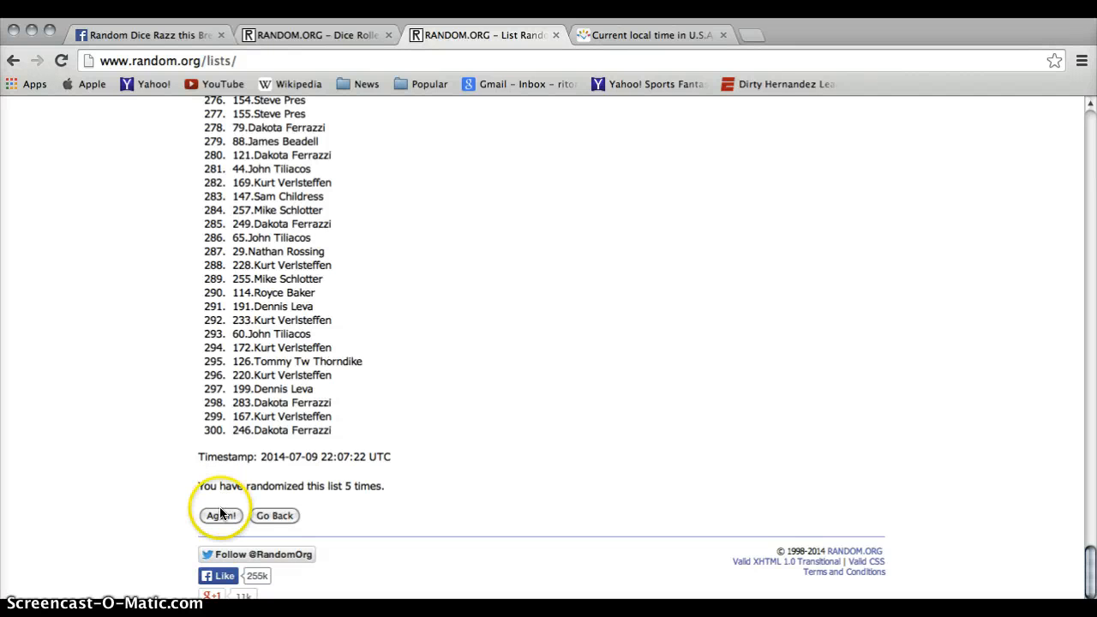
left_click(220, 514)
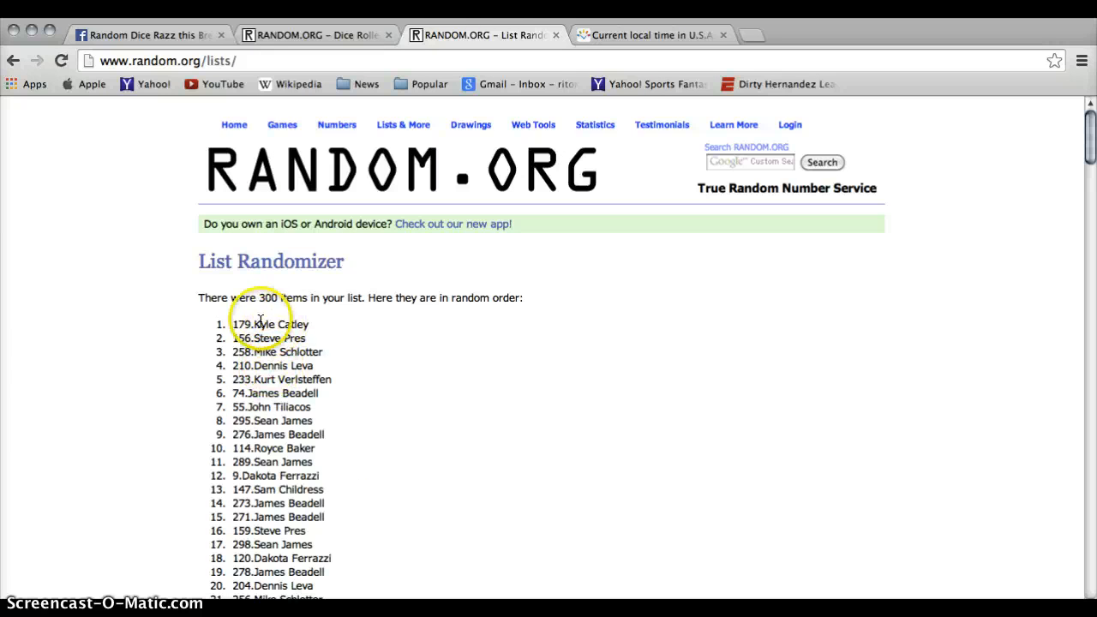
mouse_move(227, 324)
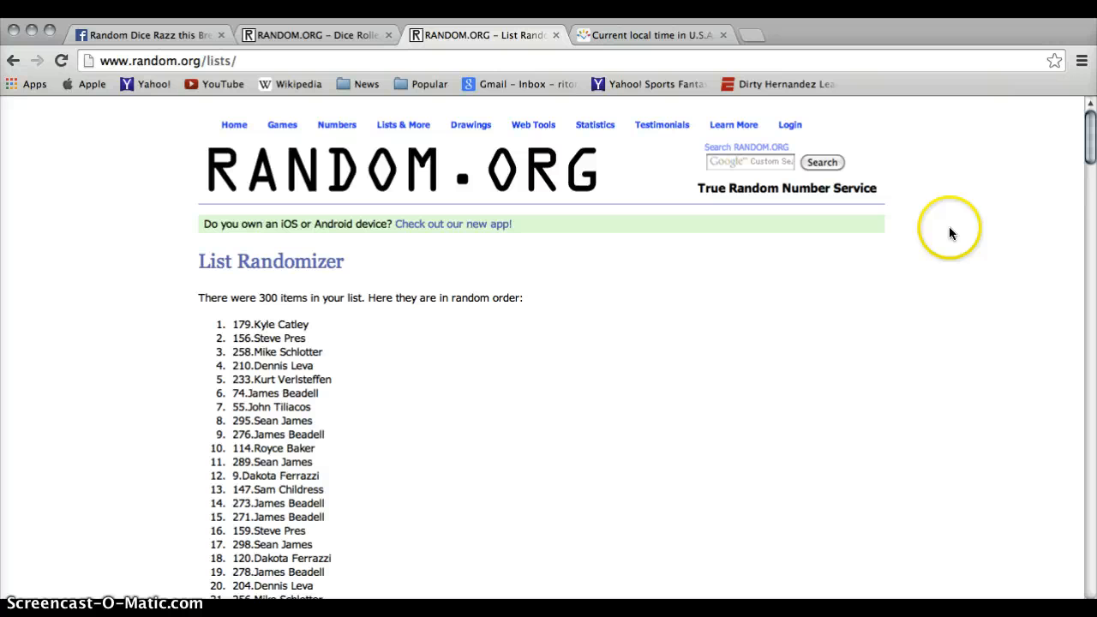
scroll("down", 3)
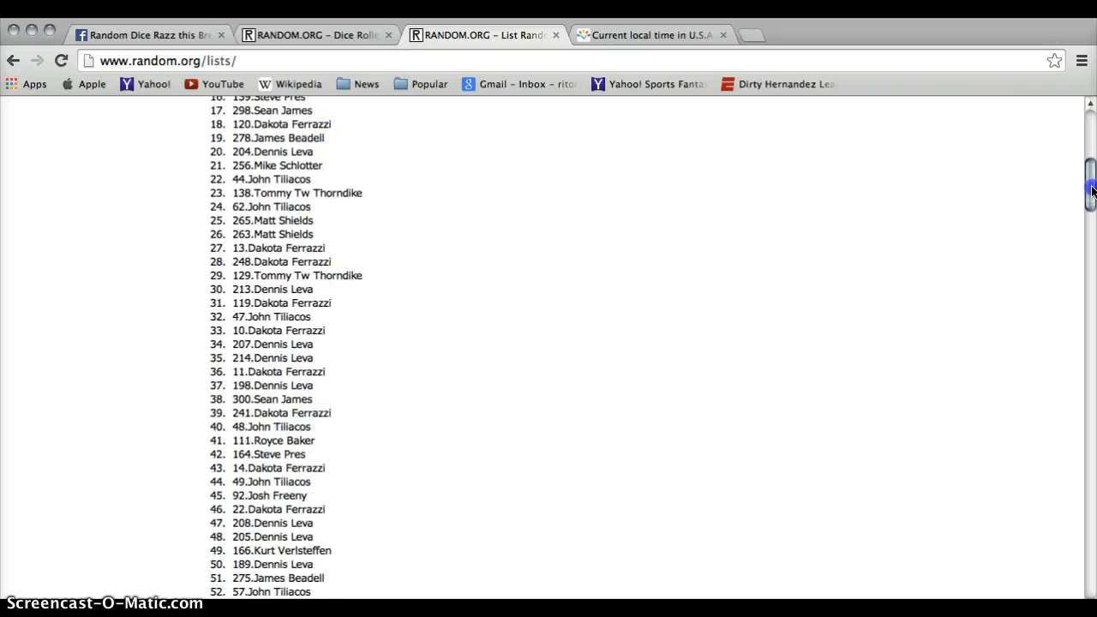
scroll("down", 3)
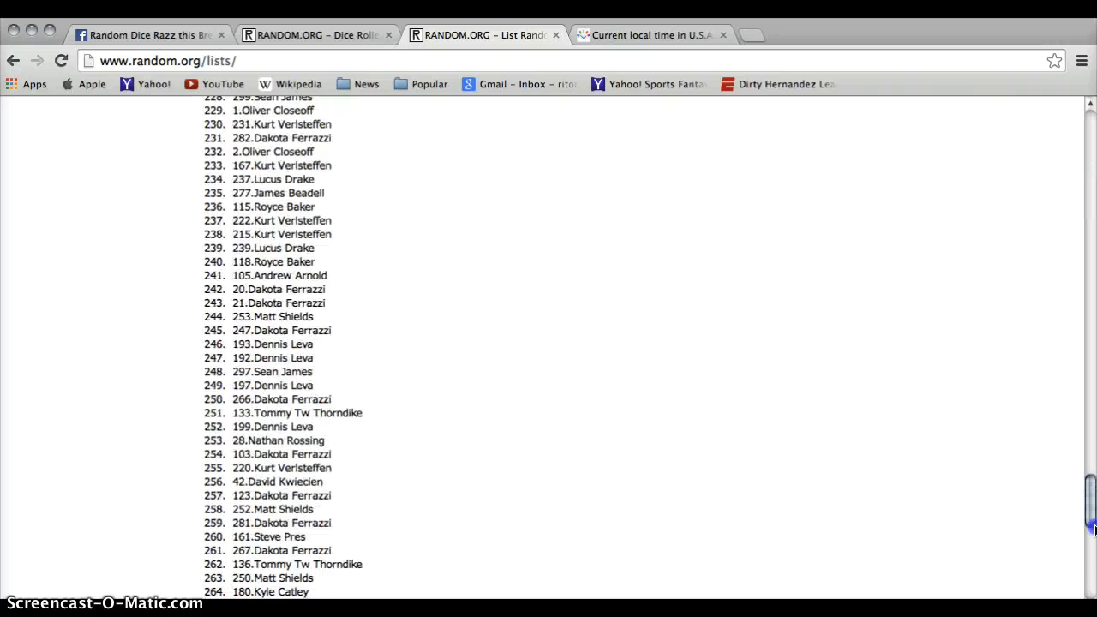
scroll("down", 3)
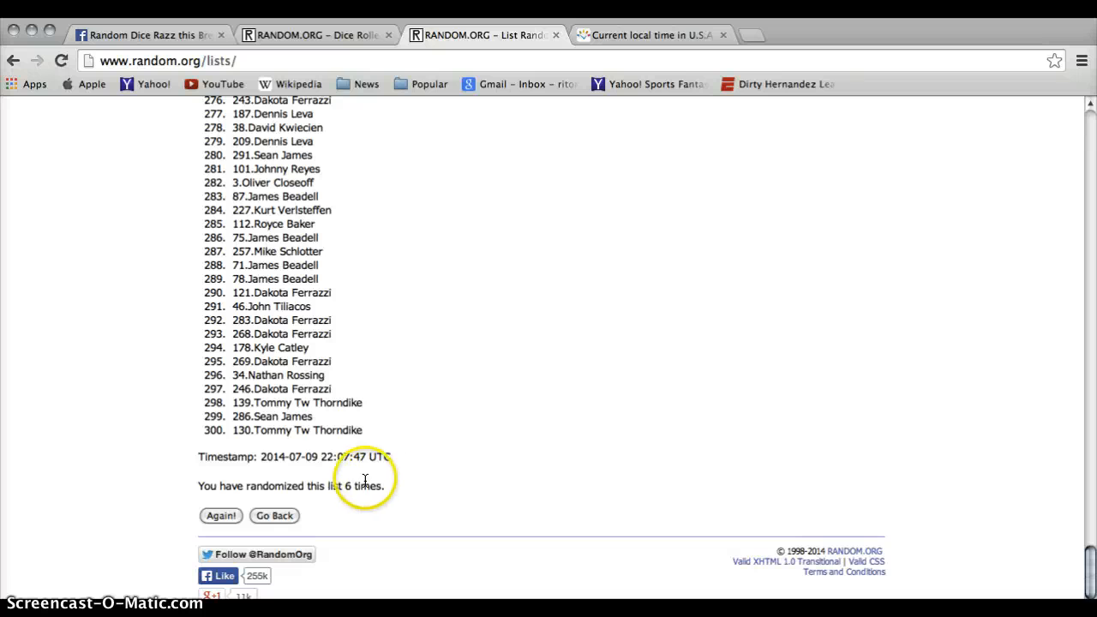
left_click(317, 34)
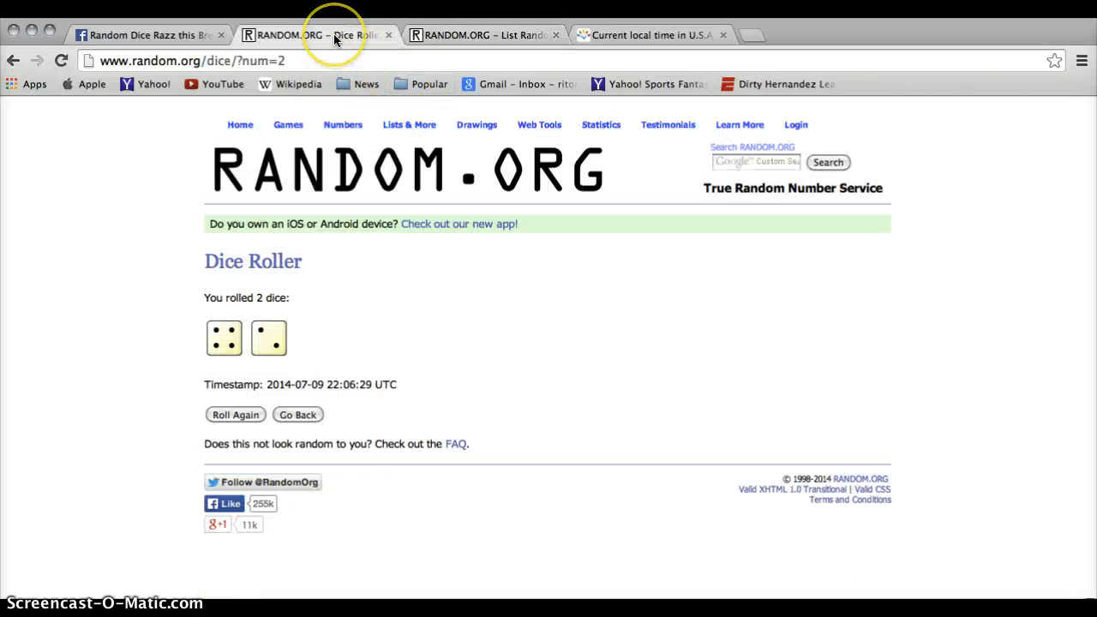
mouse_move(652, 35)
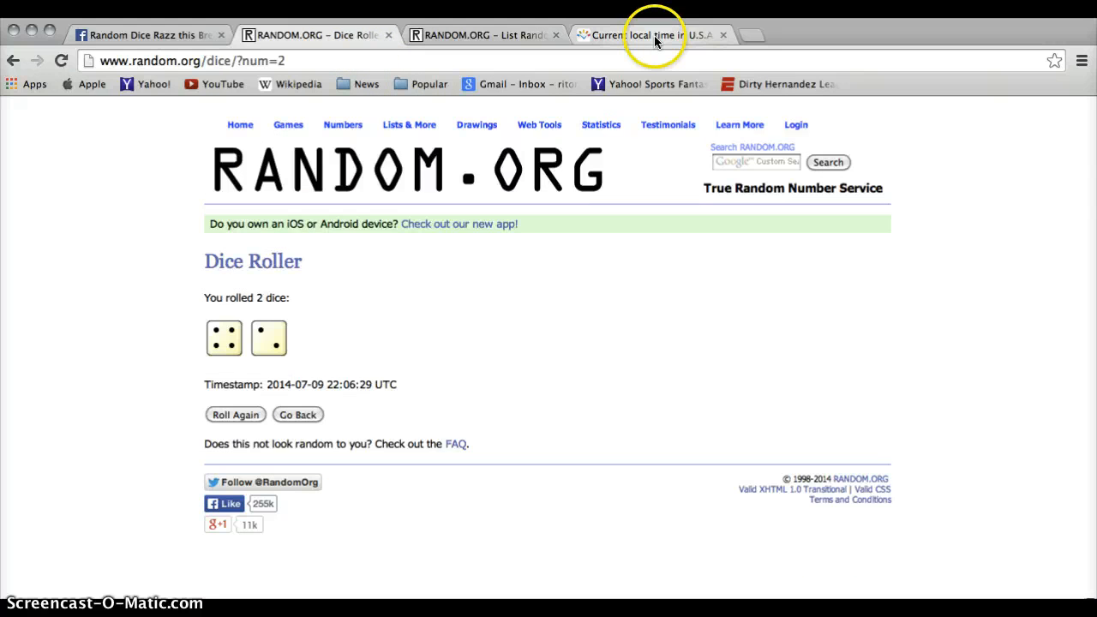
Check the Omaha local time for the record and return to the Facebook break thread.
left_click(651, 34)
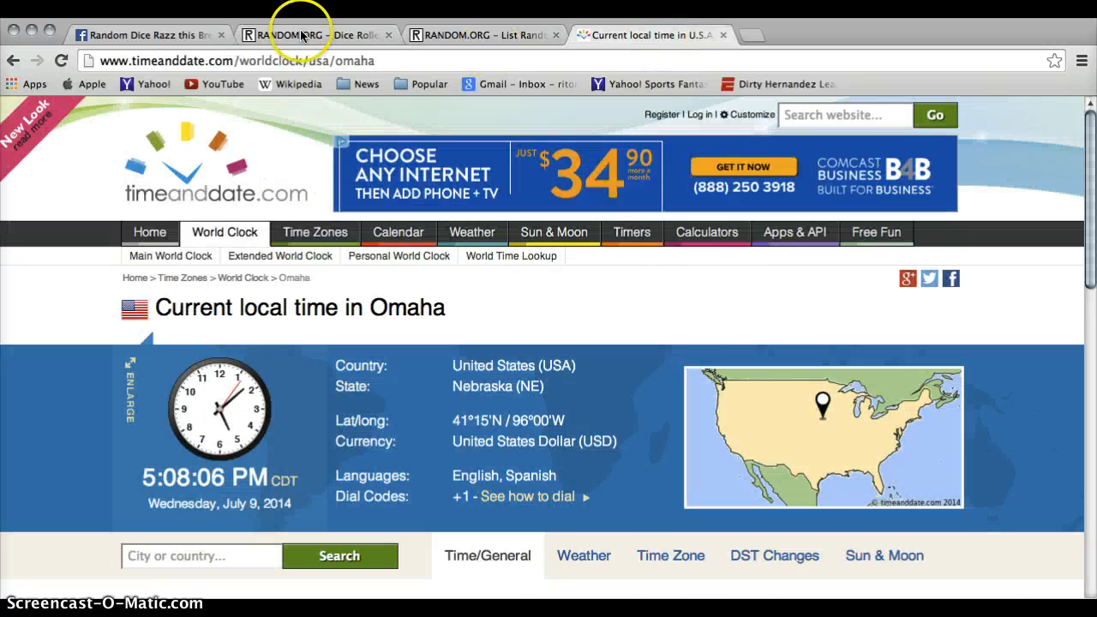
left_click(146, 34)
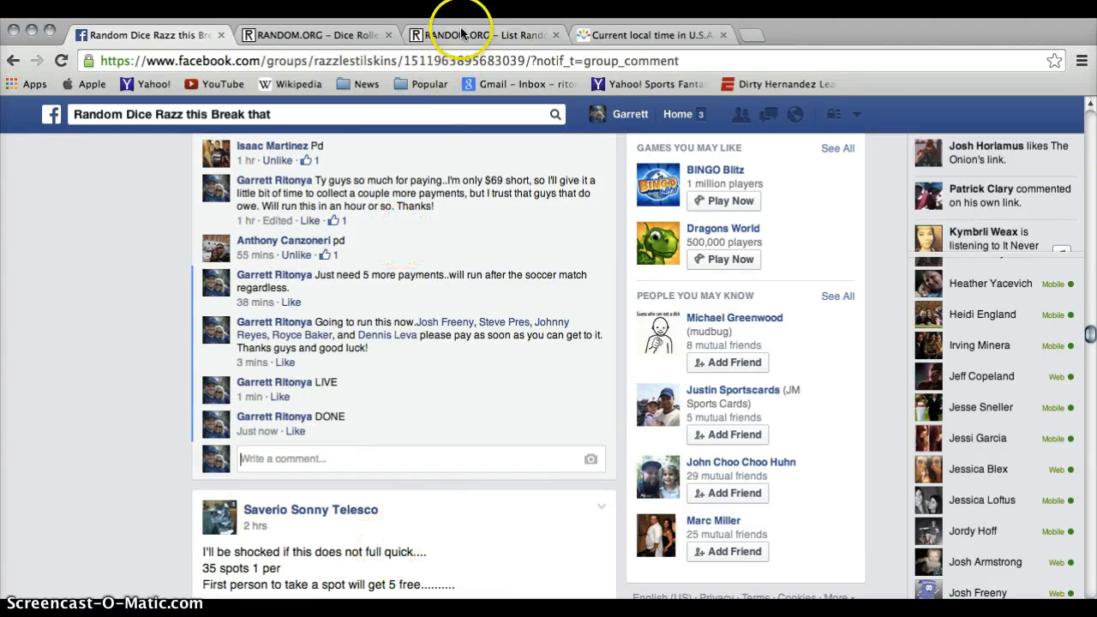
left_click(480, 34)
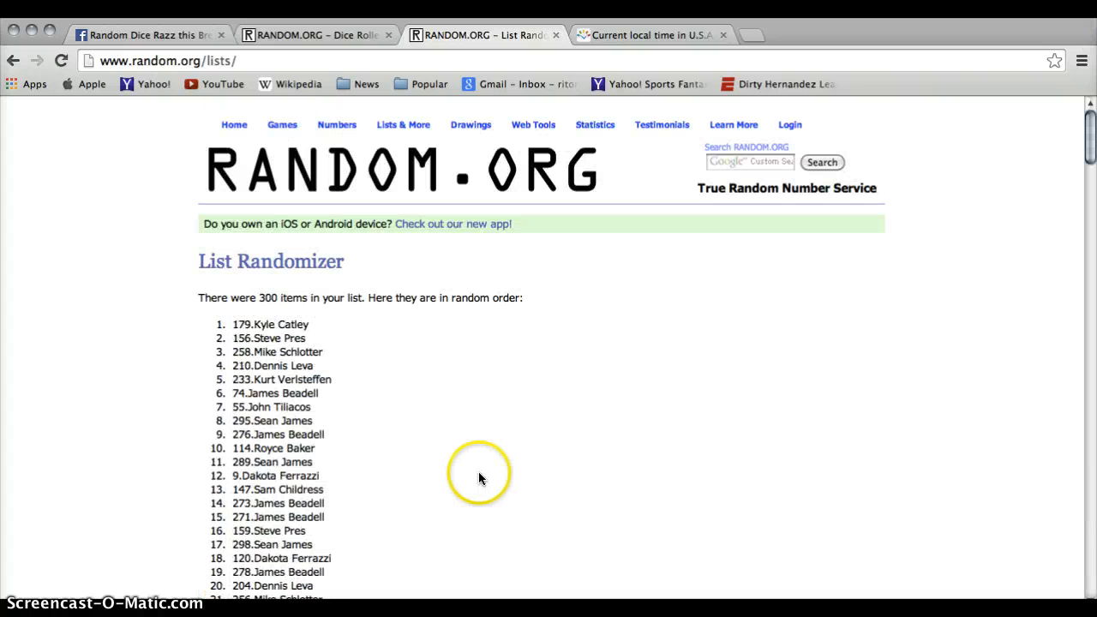
mouse_move(381, 508)
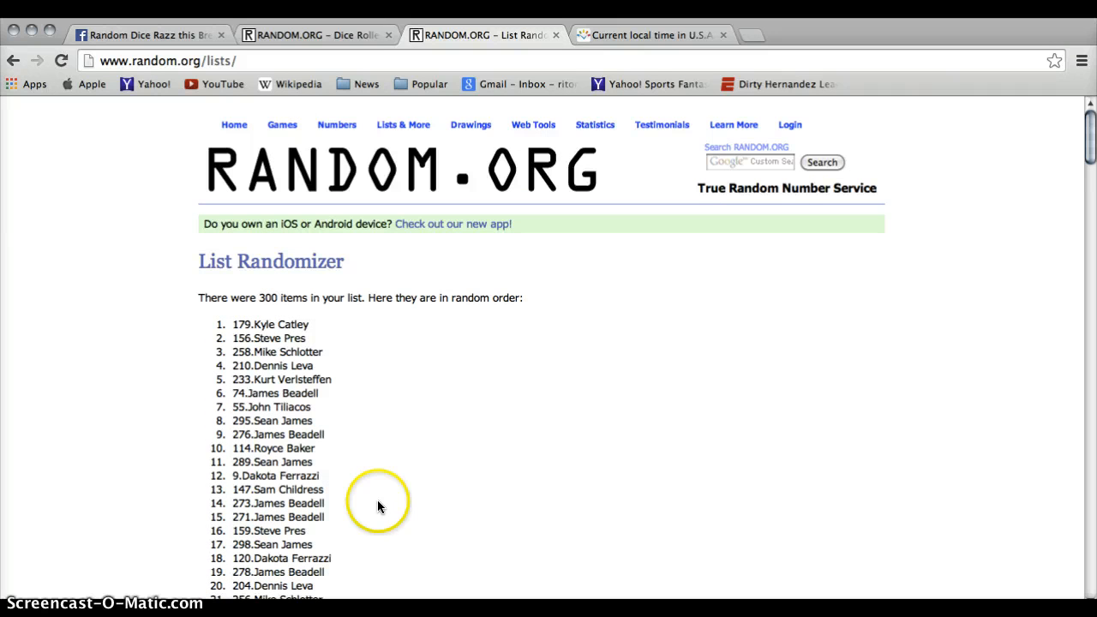